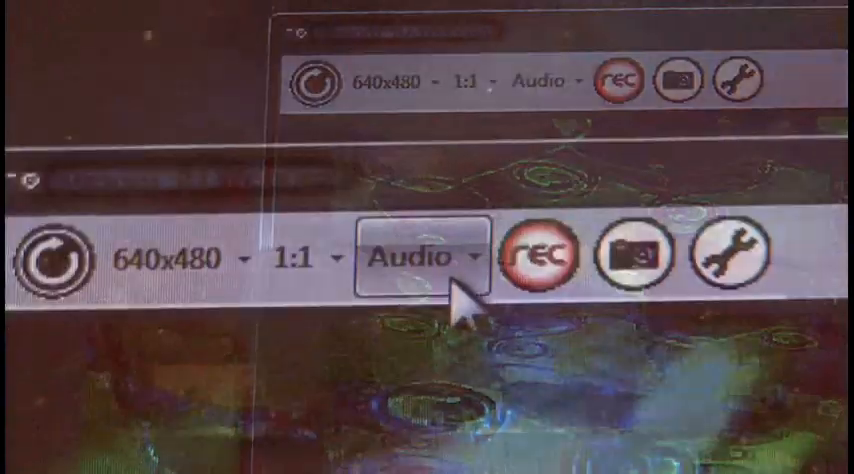
Show the Audio source list with the USB and Realtek microphones
left_click(412, 256)
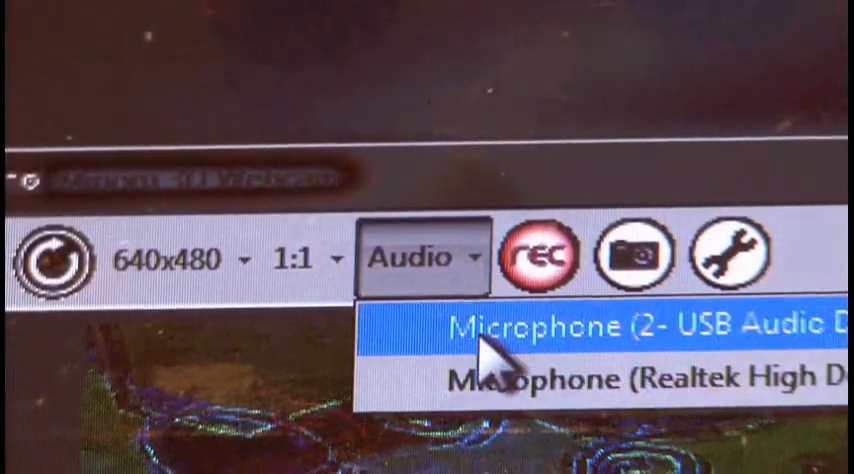